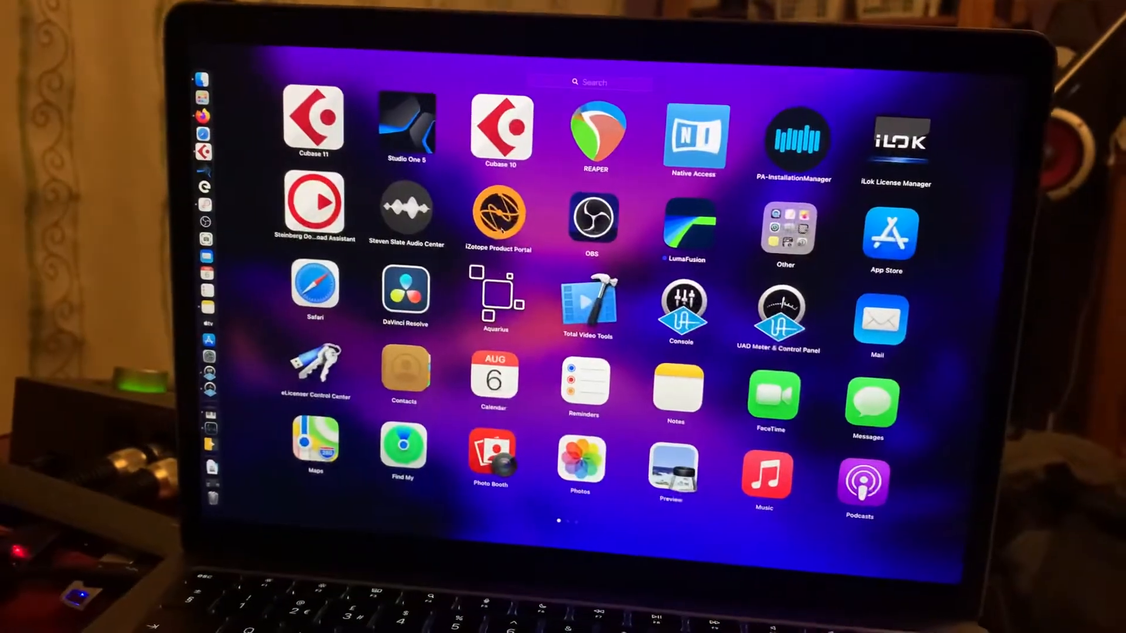
Launch Audio MIDI Setup from Launchpad to show the Mac's audio devices list.
{"action": "left_click", "coordinate": [786, 223]}
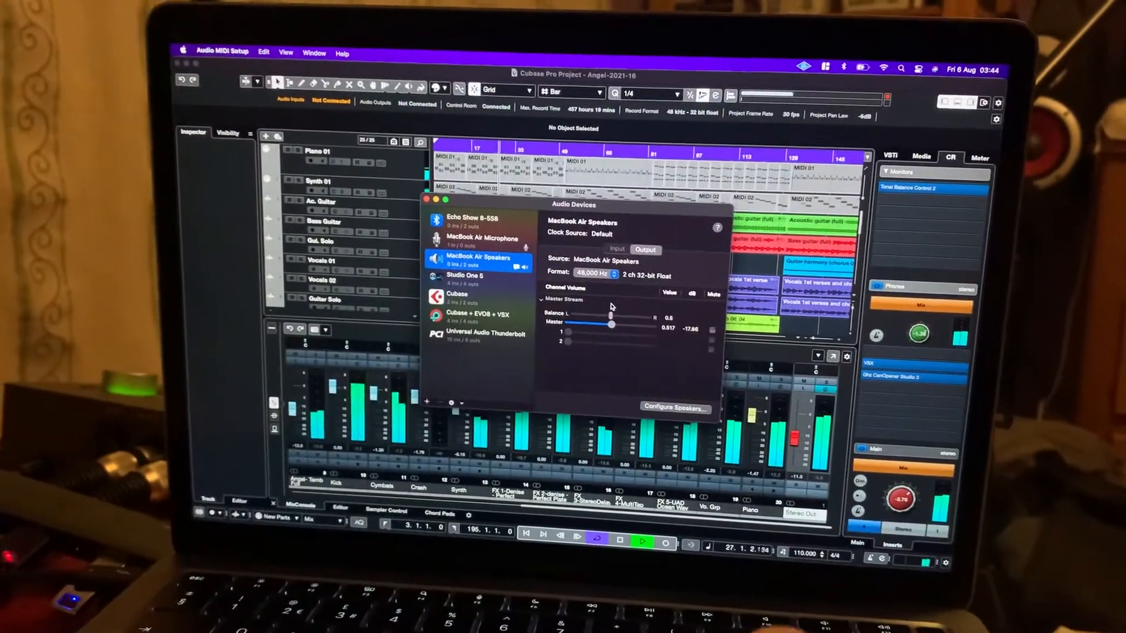
Review the Echo Show 8-S5B speaker's output settings, then close the Audio Devices window.
{"action": "left_click", "coordinate": [470, 217]}
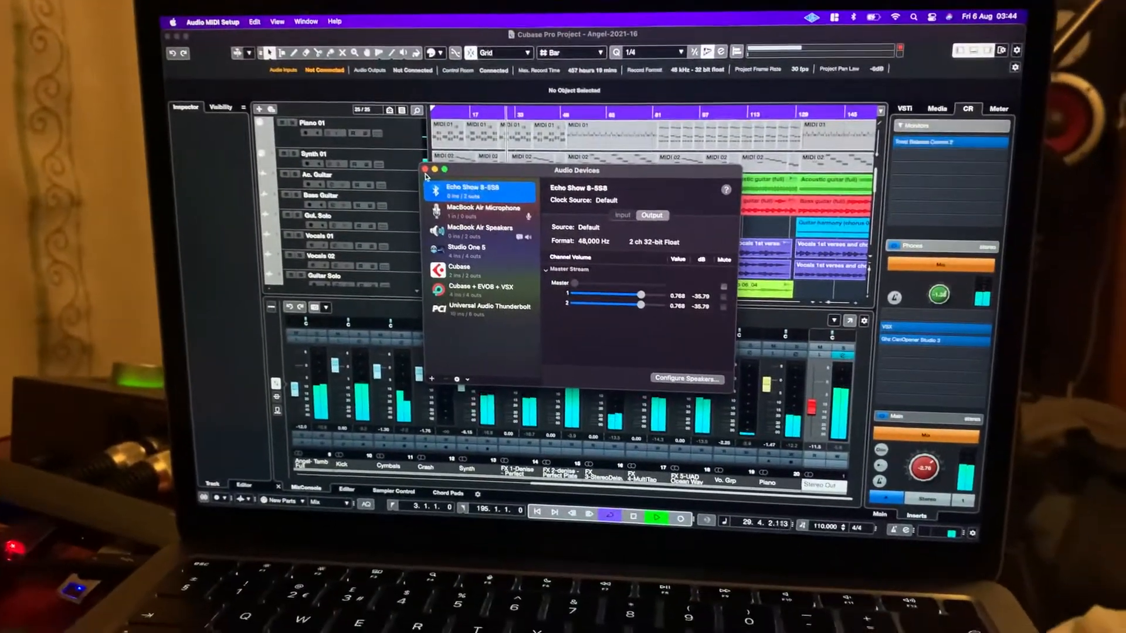
{"action": "left_click", "coordinate": [423, 169]}
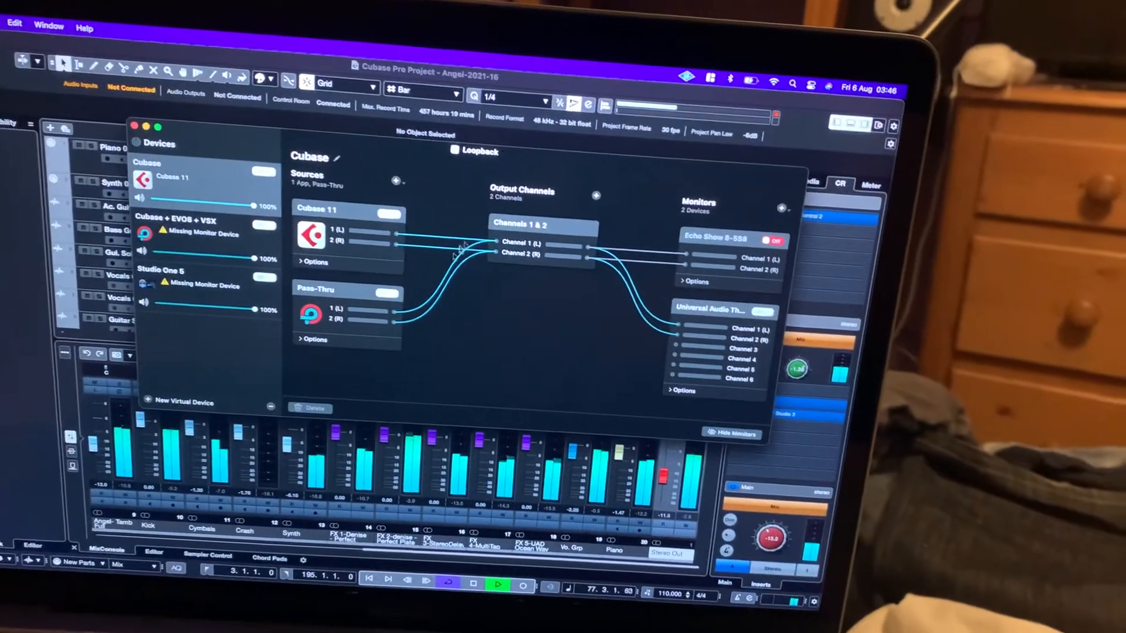
Close the Loopback window after routing Cubase channels 1 & 2 to both monitors.
{"action": "left_click", "coordinate": [132, 126]}
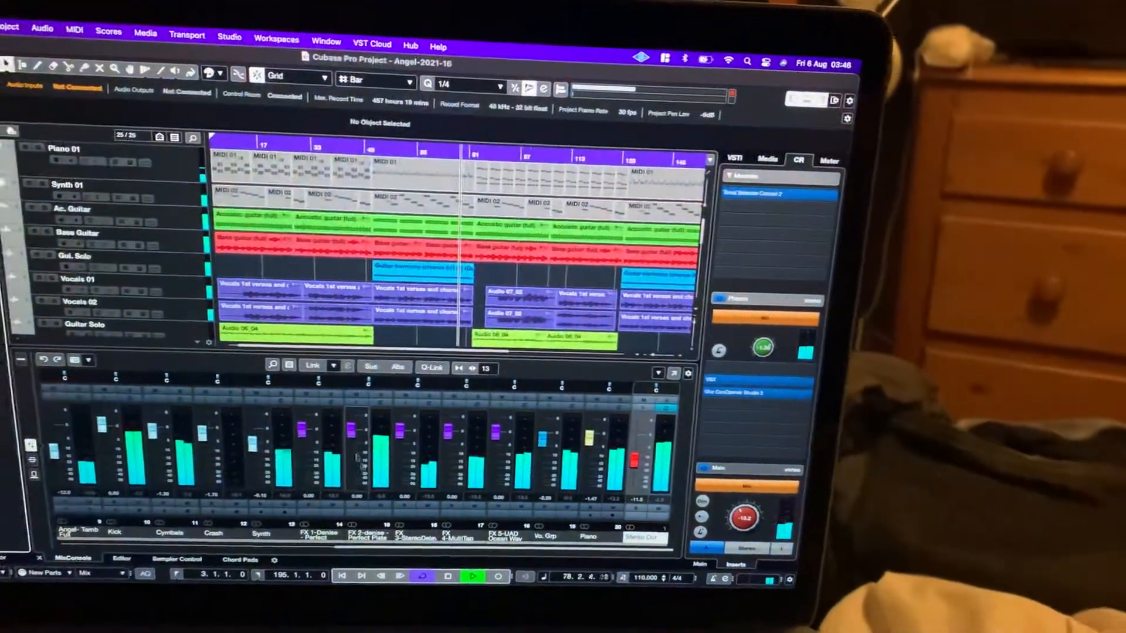